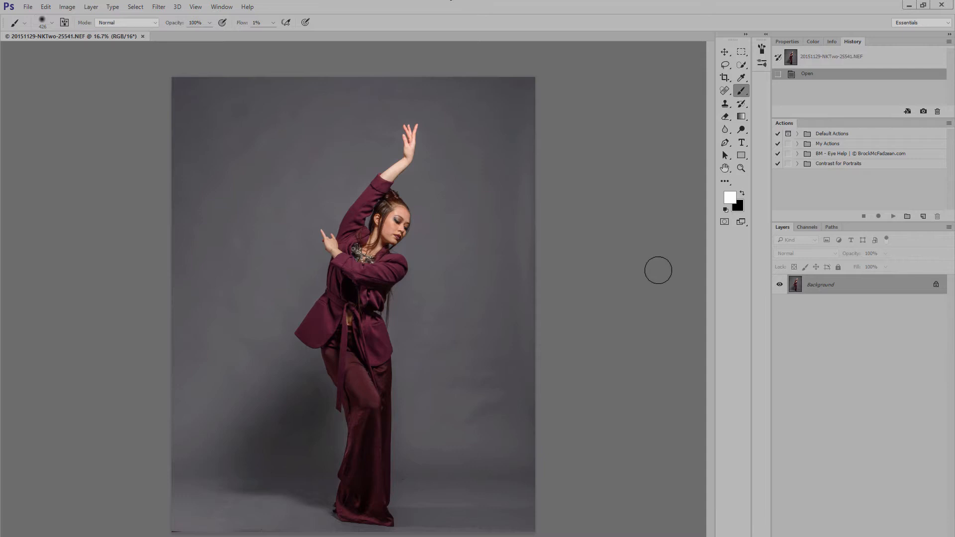
mouse_move(612, 364)
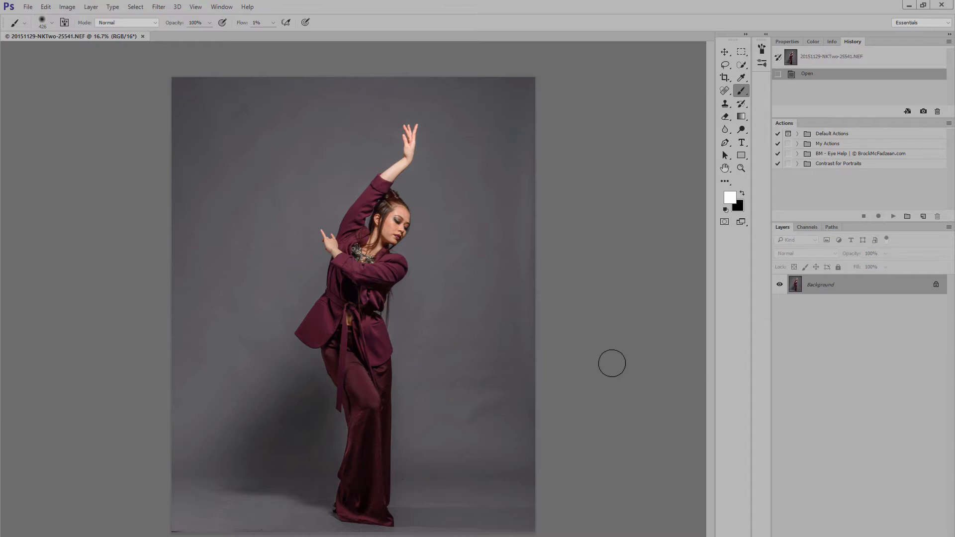
mouse_move(620, 147)
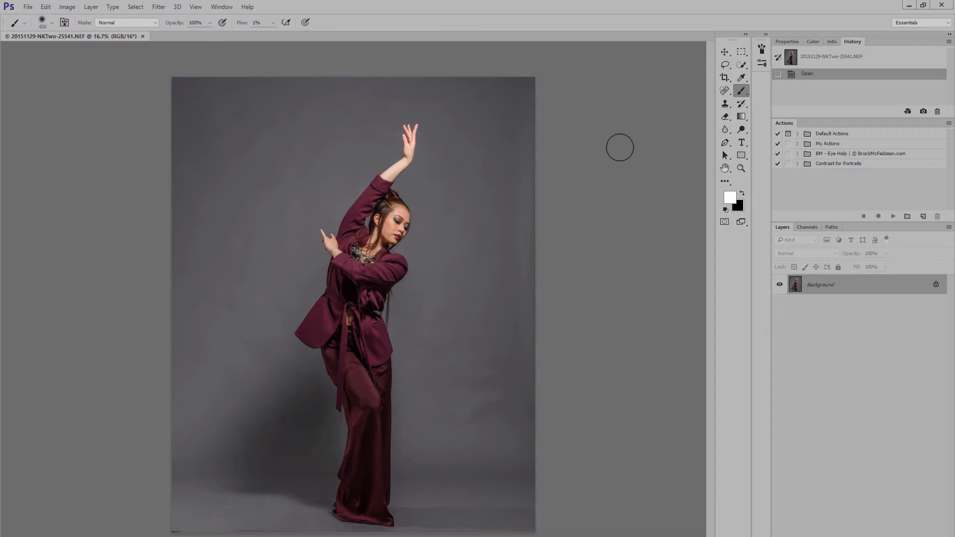
mouse_move(503, 504)
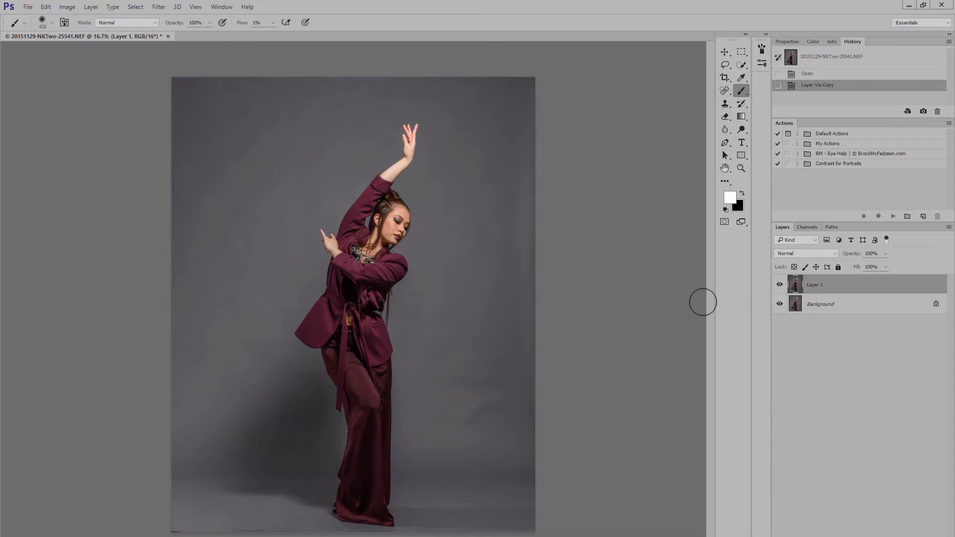
Step: Select the grey backdrop with the Magic Wand at 11 by 11 Average sampling, Tolerance 10
click(724, 65)
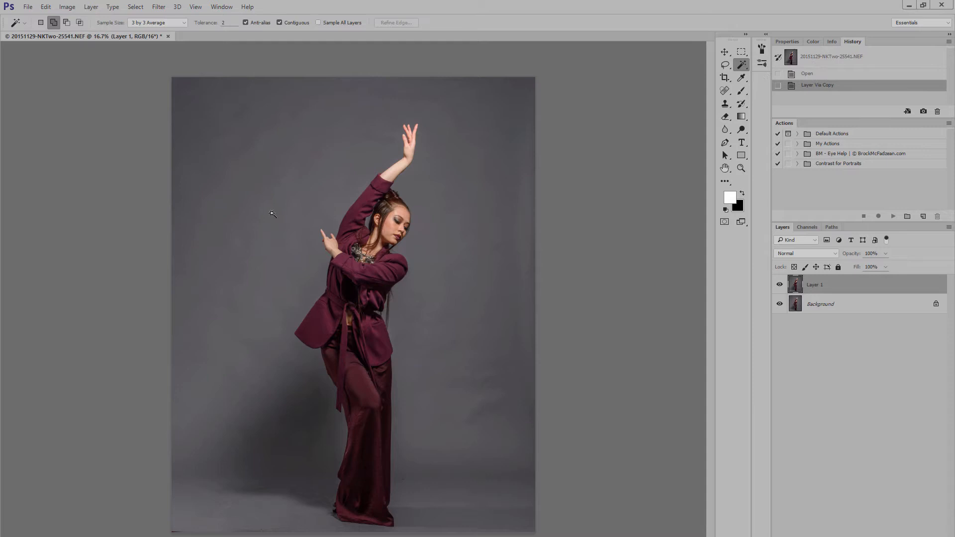
mouse_move(210, 476)
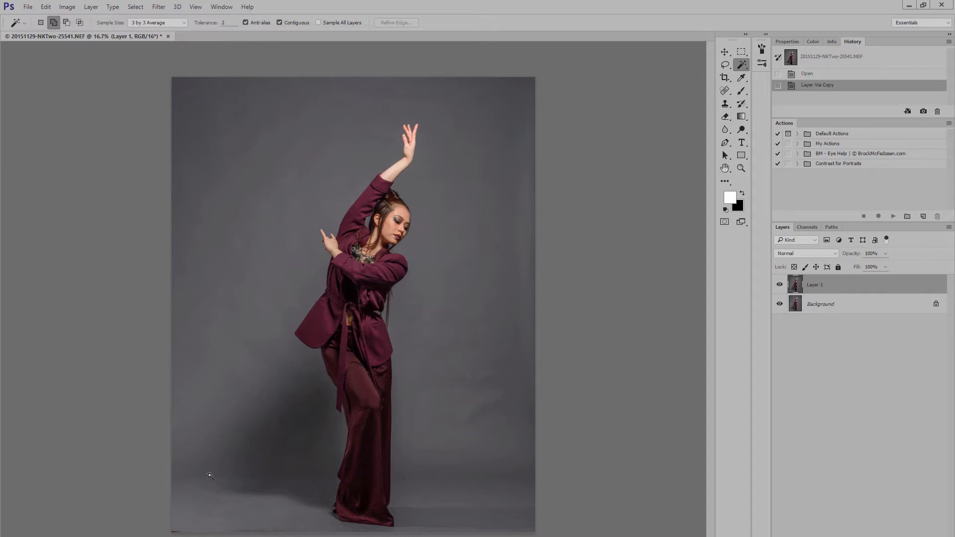
mouse_move(171, 26)
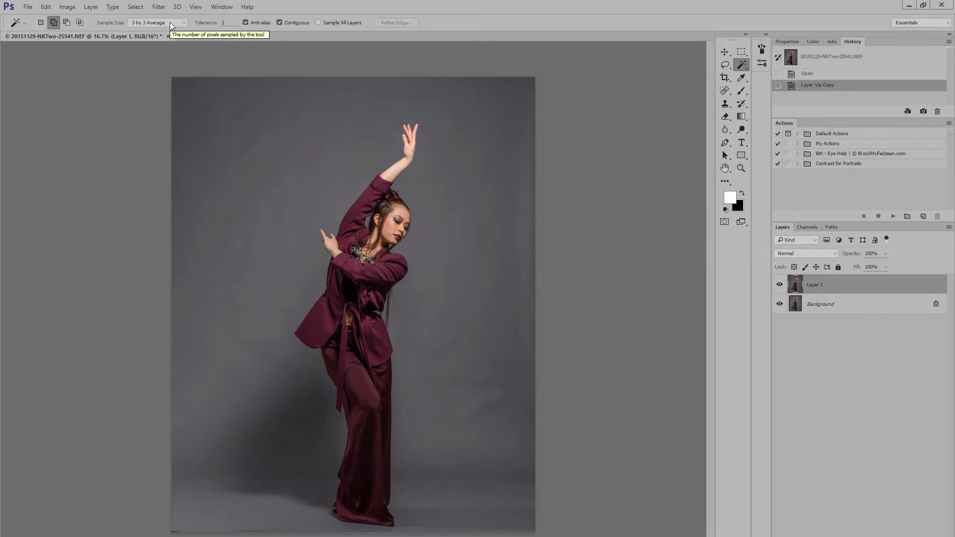
click(157, 23)
text(10)
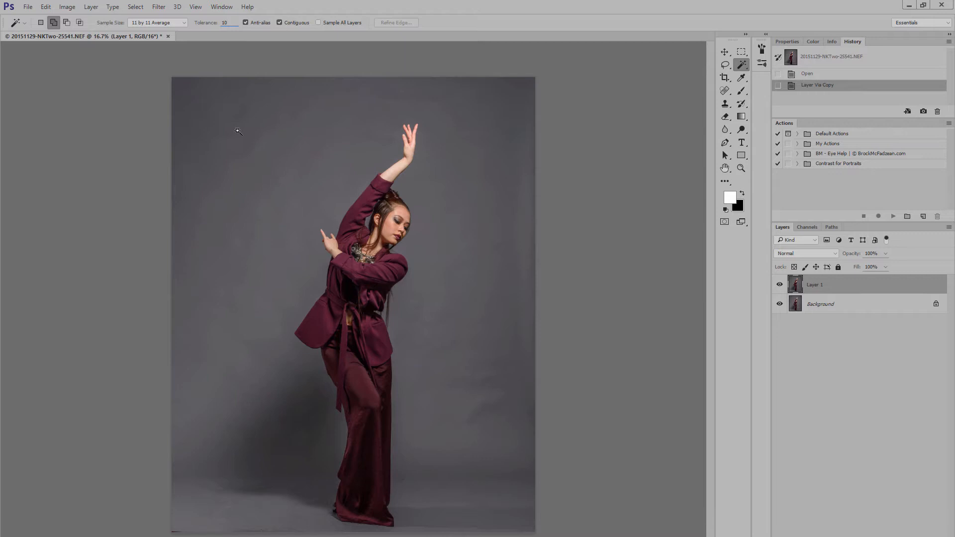
click(238, 131)
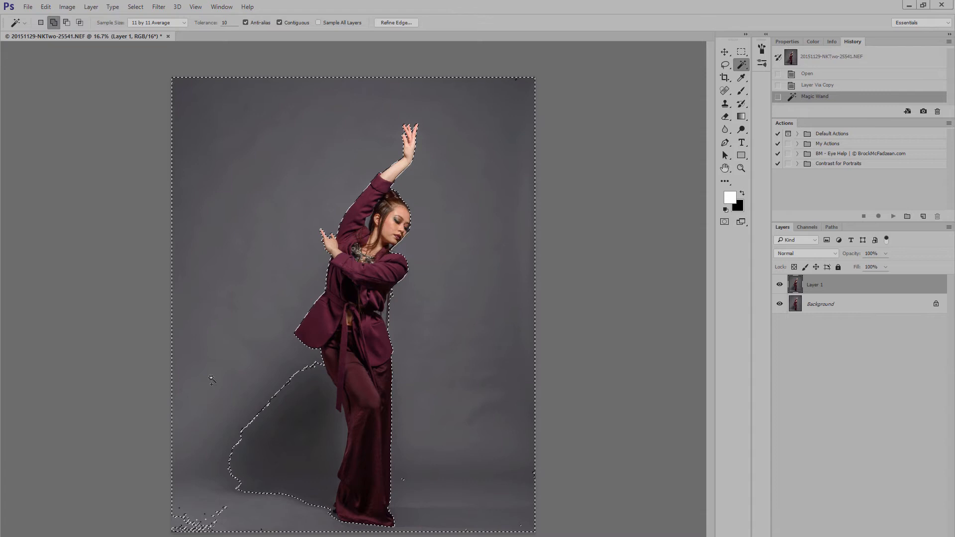
Step: Refine the backdrop selection with the Lasso along the dancer's arms, face and jacket edges
click(302, 461)
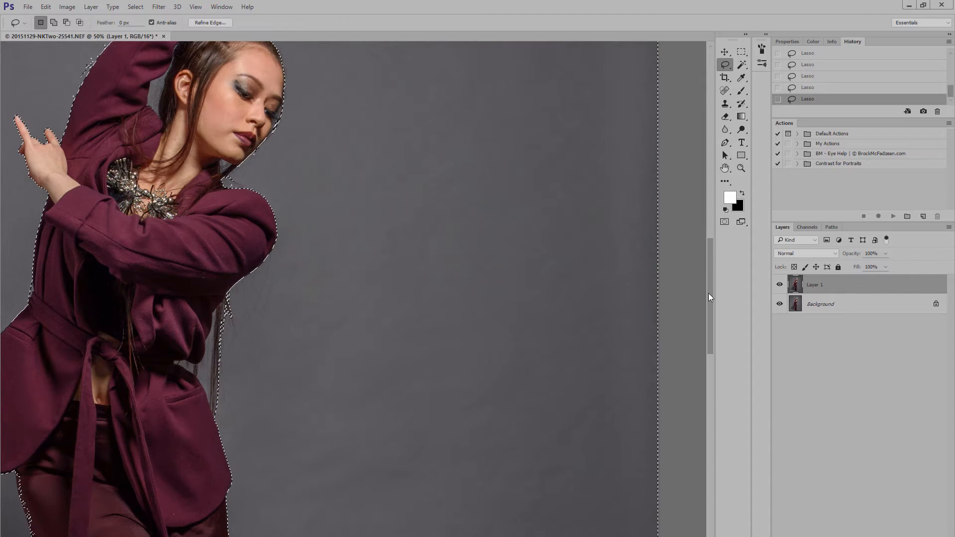
Step: Invert the selection and cut the dancer from Layer 1, leaving only the backdrop
scroll(down, 3)
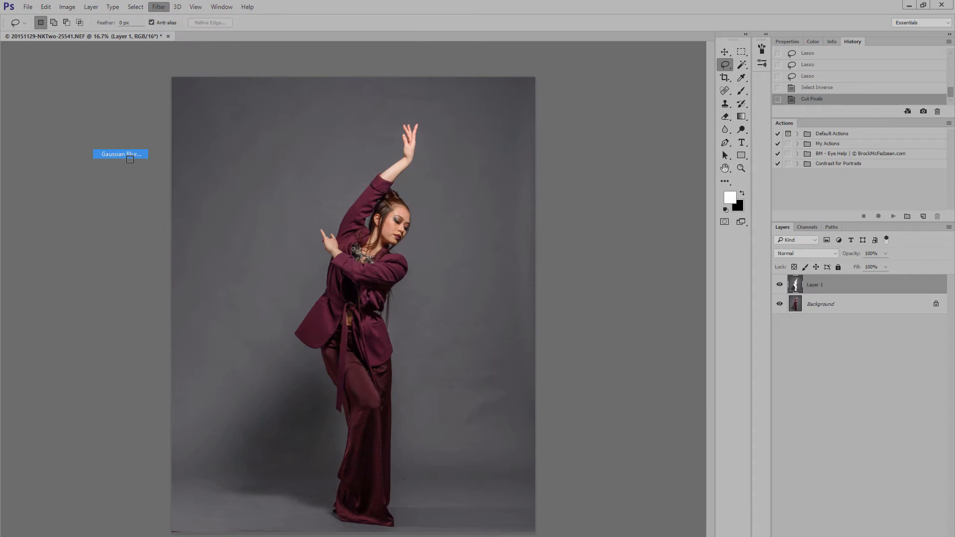
Step: Apply a Gaussian Blur of about 55 pixels to the backdrop-only layer
click(120, 153)
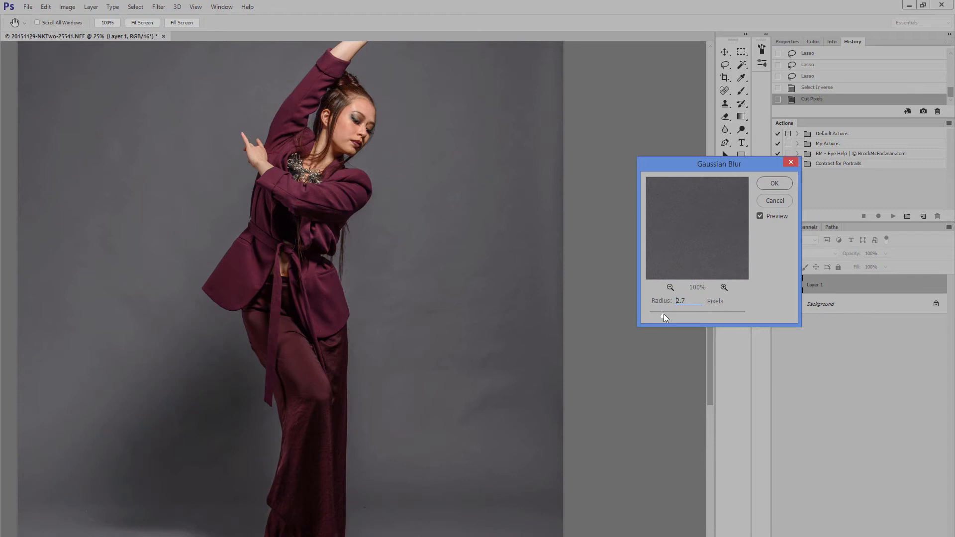
drag(659, 313, 691, 312)
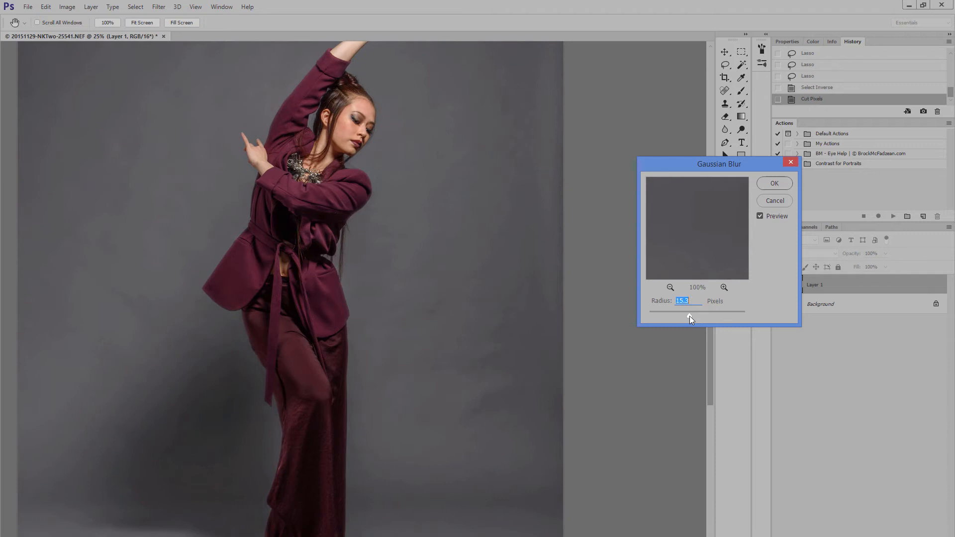
drag(690, 312, 697, 313)
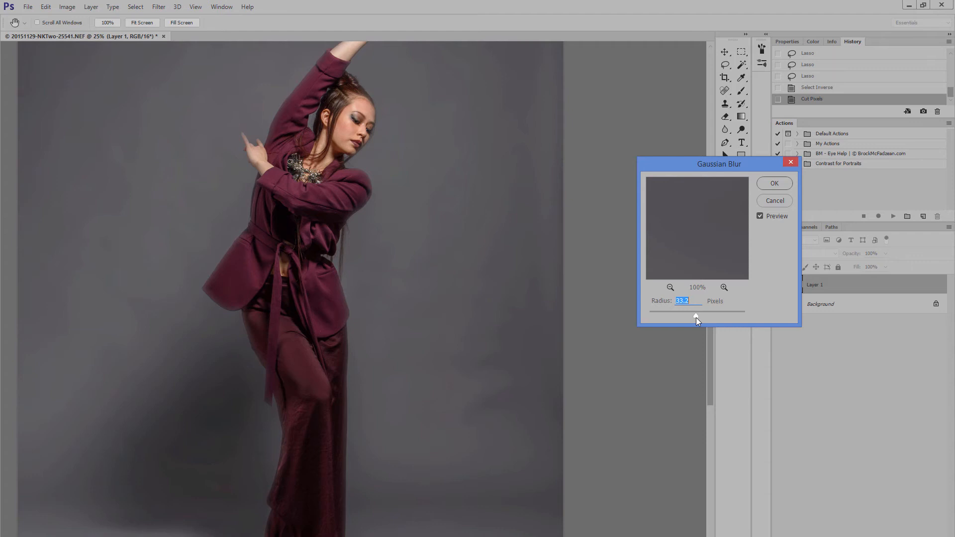
drag(696, 316, 703, 316)
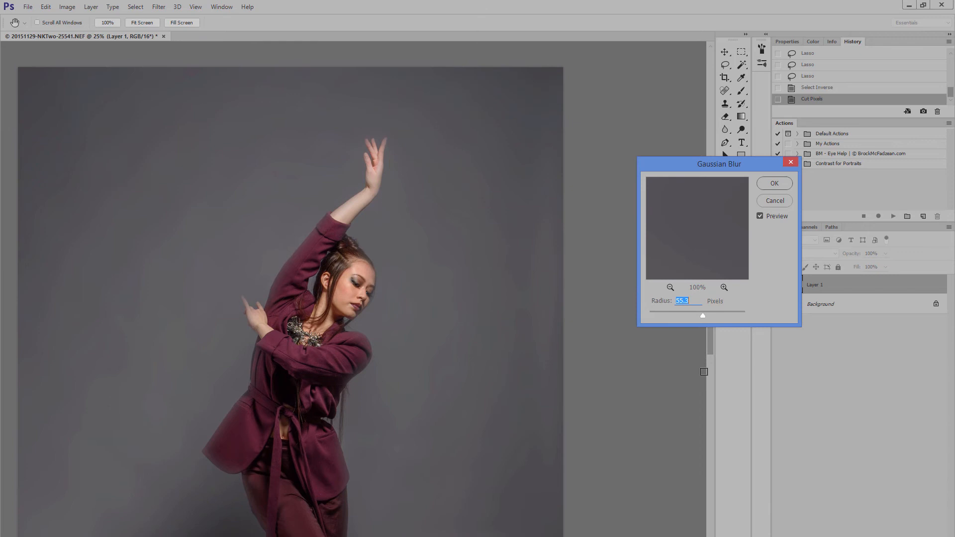
scroll(down, 3)
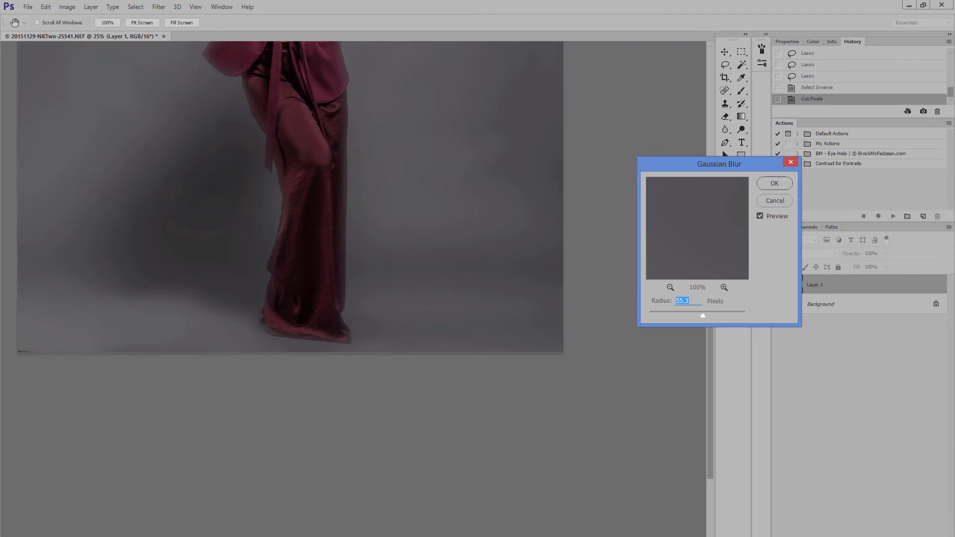
click(774, 183)
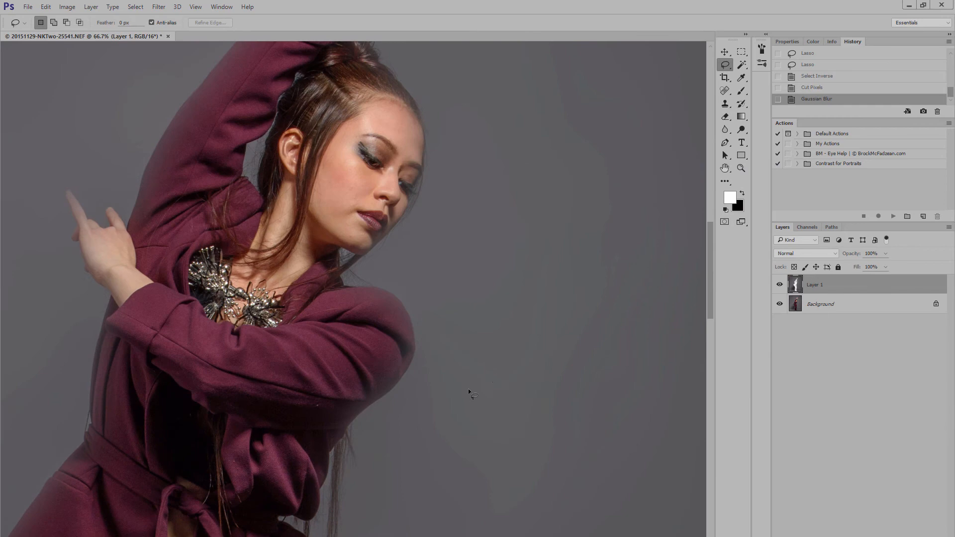
Step: Add 0.8% Gaussian monochromatic noise to the blurred backdrop layer
click(158, 7)
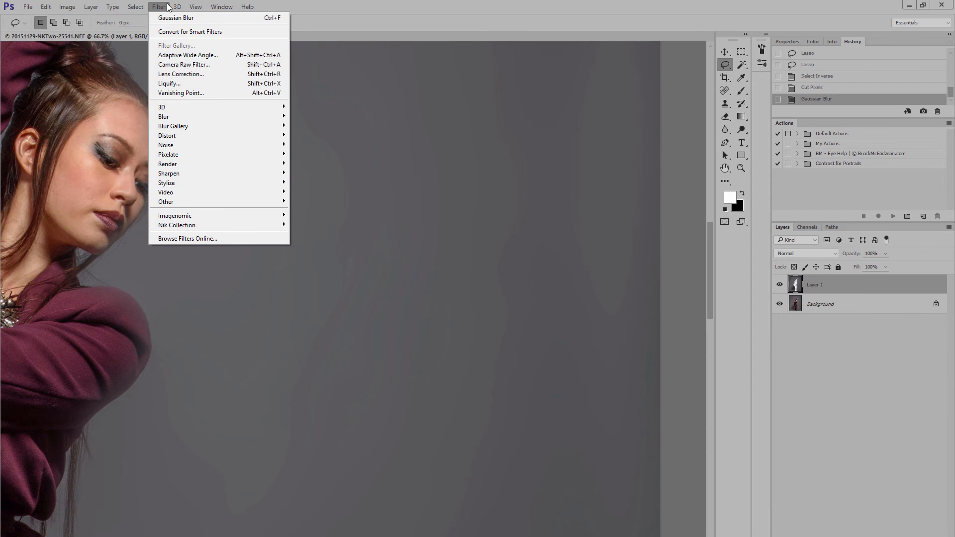
click(166, 145)
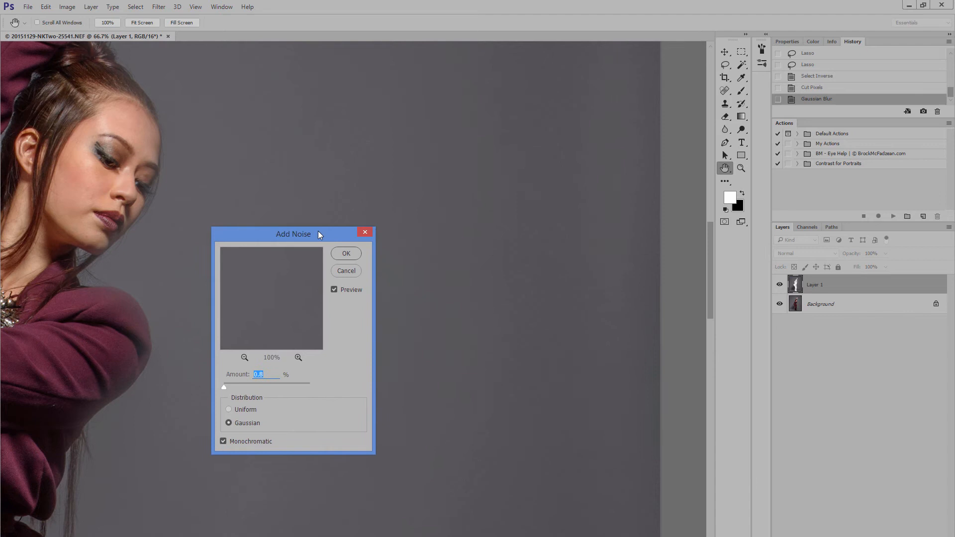
drag(292, 233, 255, 256)
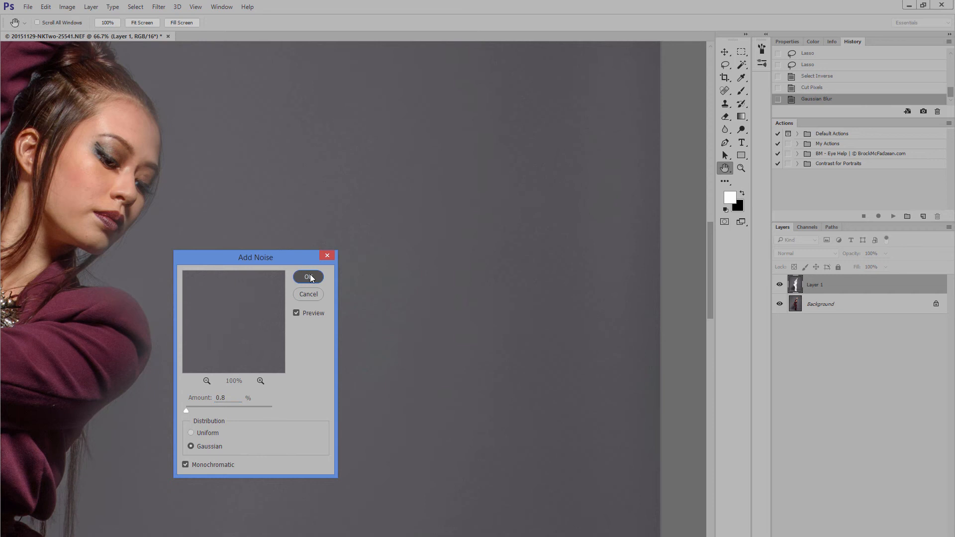
click(308, 278)
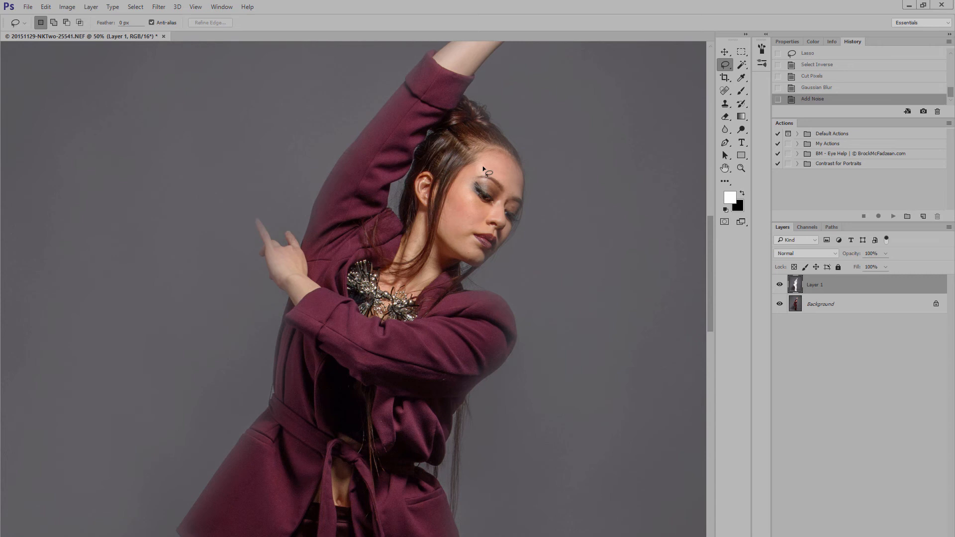
Step: Paste the cut-out dancer back in place over the smoothed backdrop via Paste Special
click(45, 7)
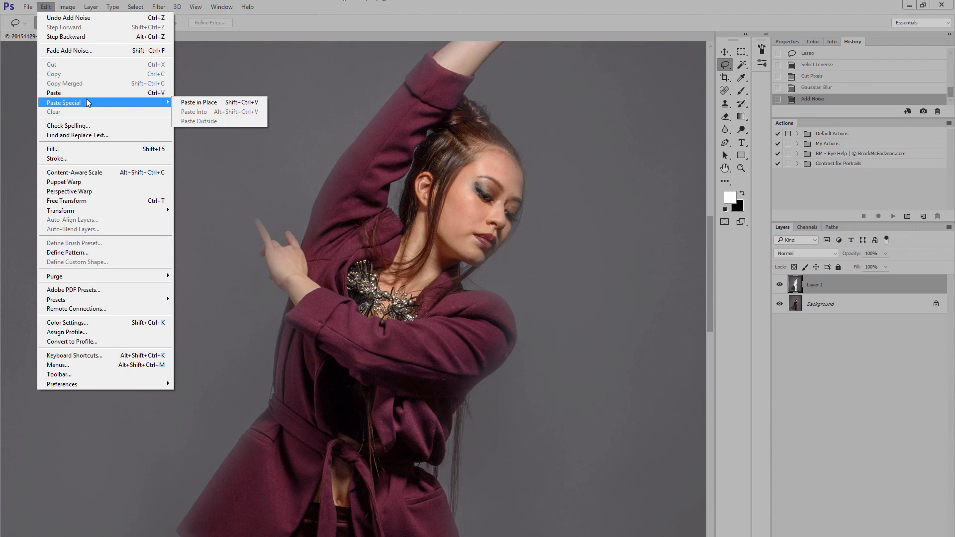
click(199, 101)
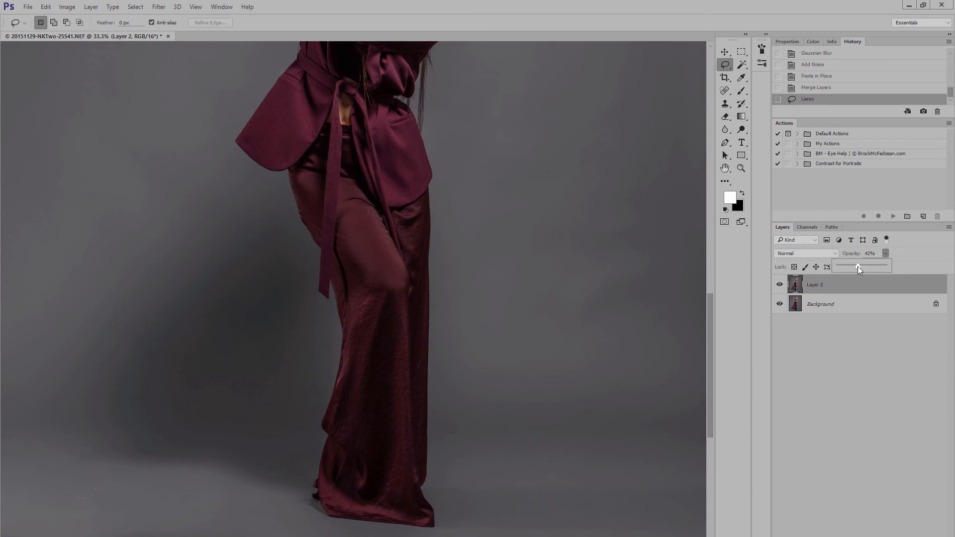
Step: Lower the merged Layer 2's opacity so the original Background shows through
drag(858, 270, 878, 270)
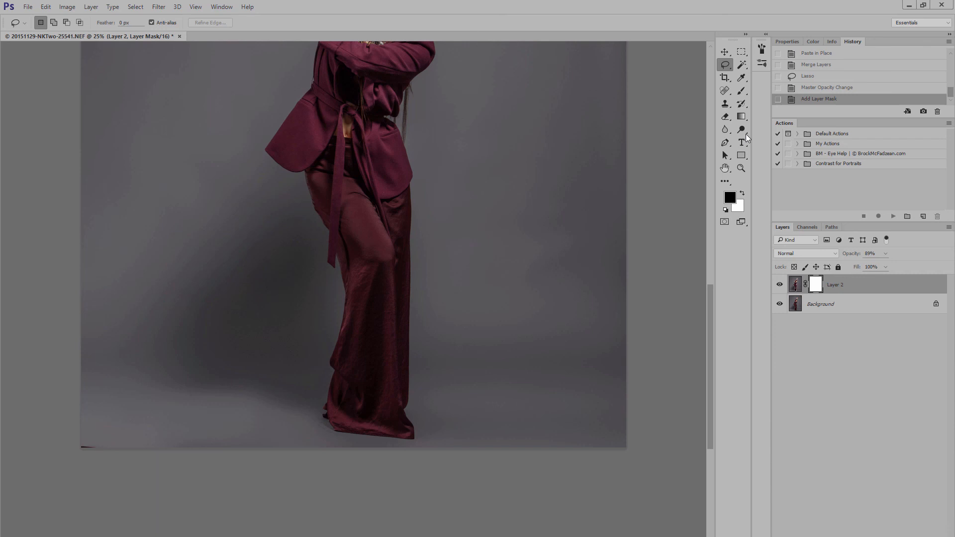
Step: Paint black at 1% flow on Layer 2's mask over the backdrop shadows
click(725, 90)
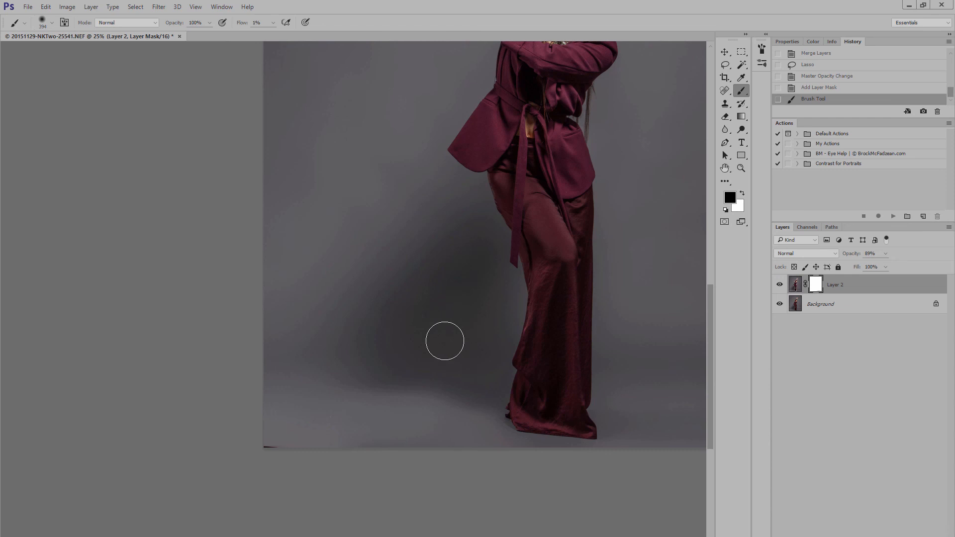
click(445, 340)
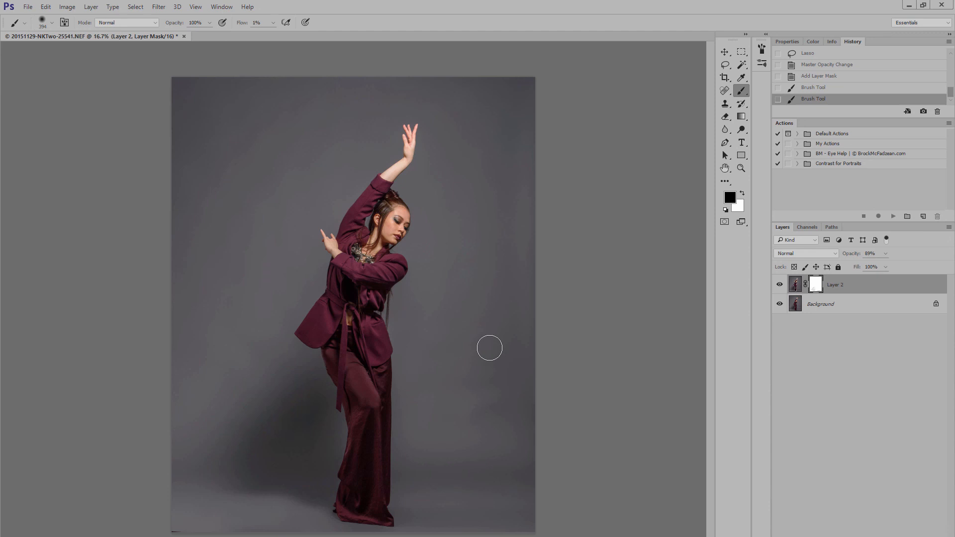
mouse_move(605, 268)
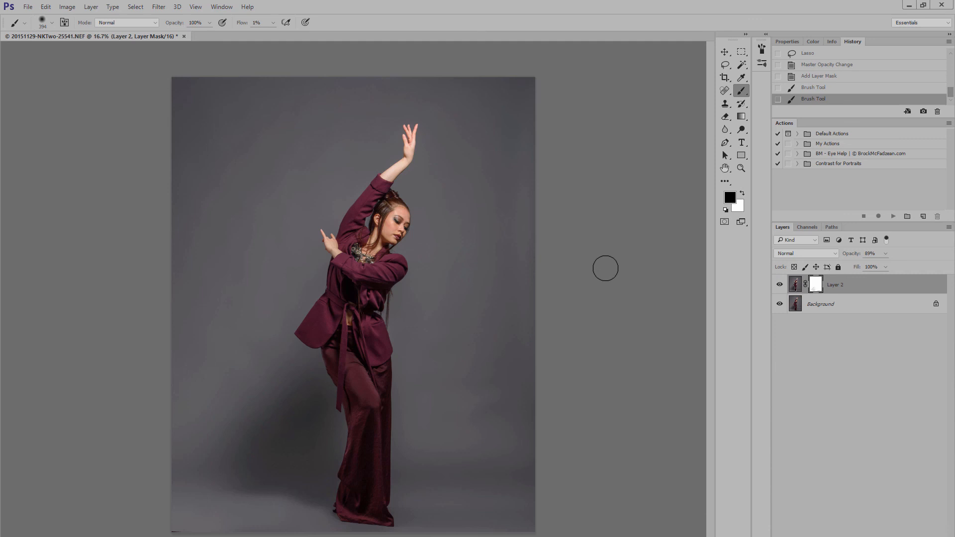